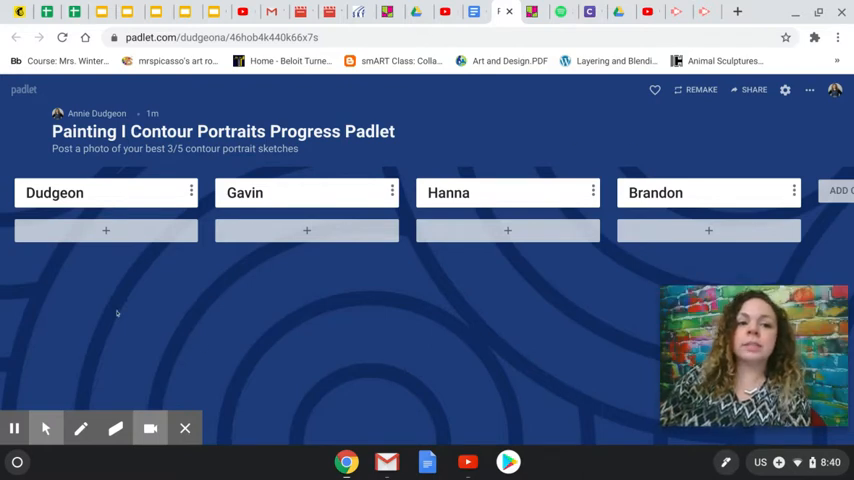
mouse_move(320, 264)
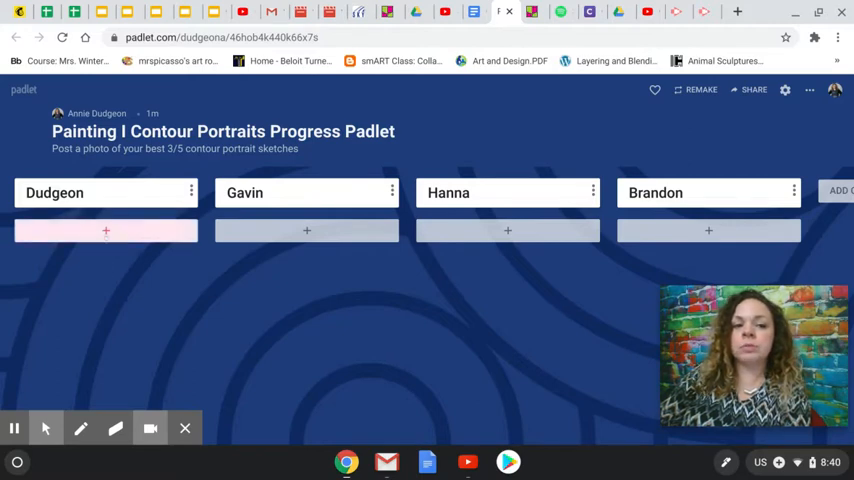
Start a new post in the Dudgeon column and choose the photo to upload into it
click(104, 232)
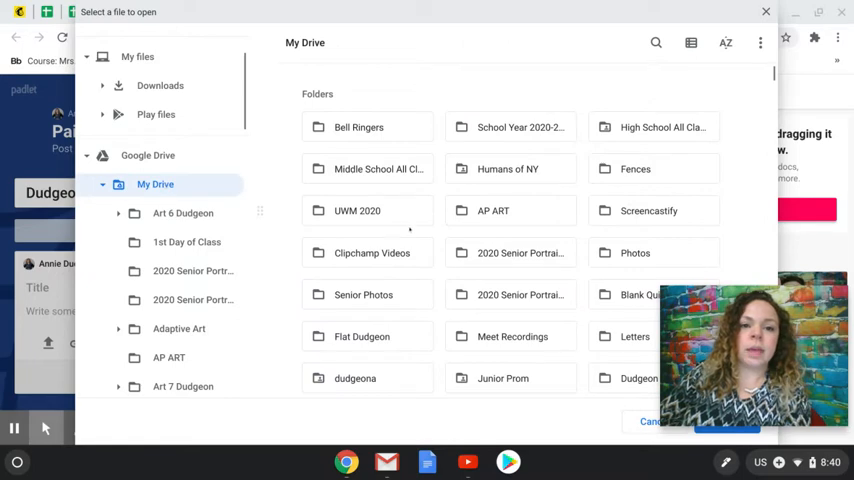
double_click(520, 128)
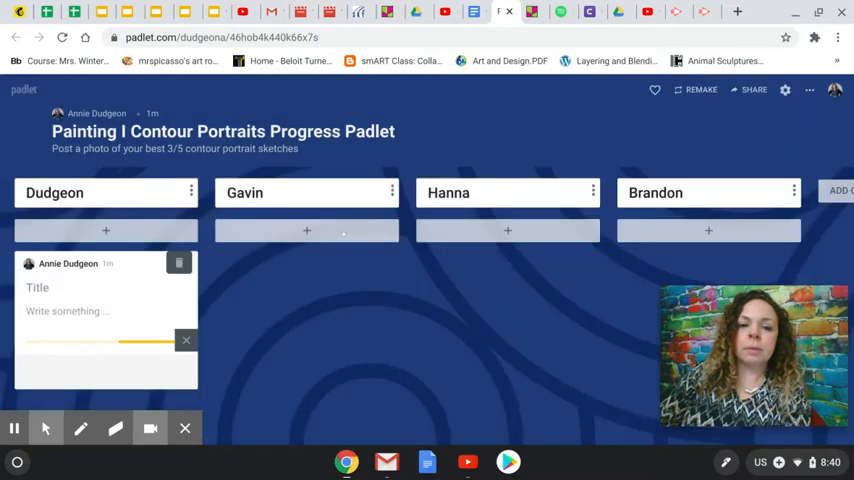
Title the new Dudgeon post 'Blind Contour 1' while its photo keeps uploading
click(60, 288)
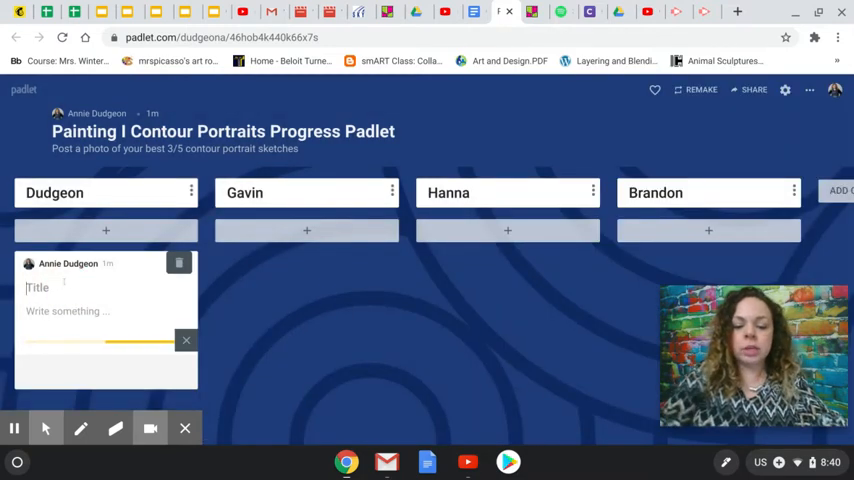
text(Blind Contour)
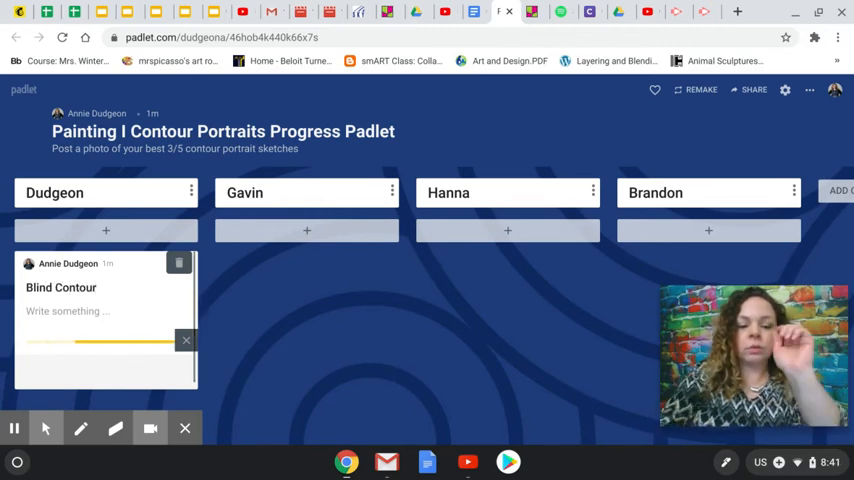
text(1)
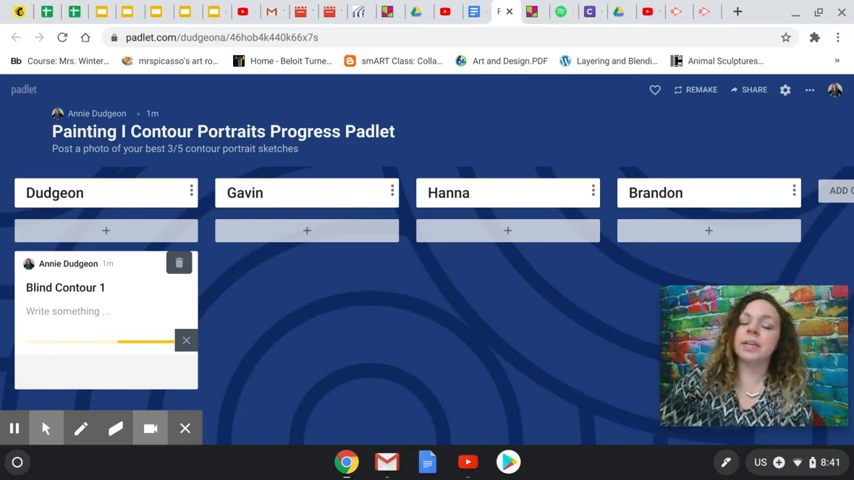
click(104, 288)
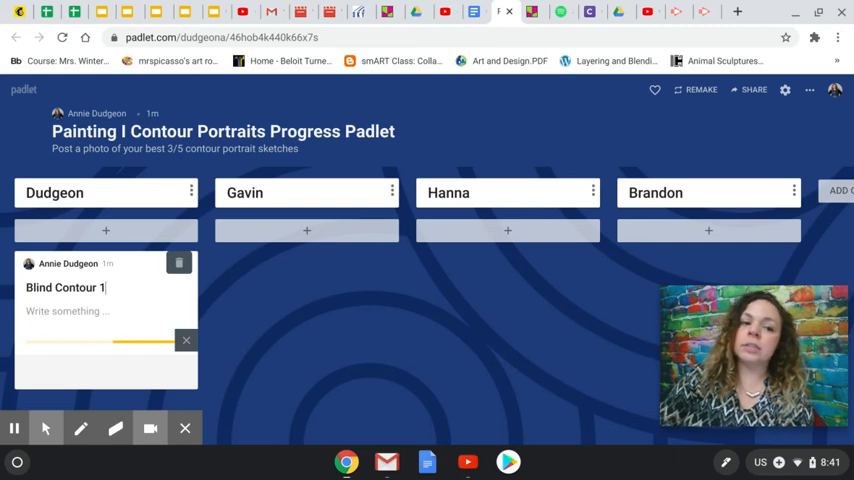